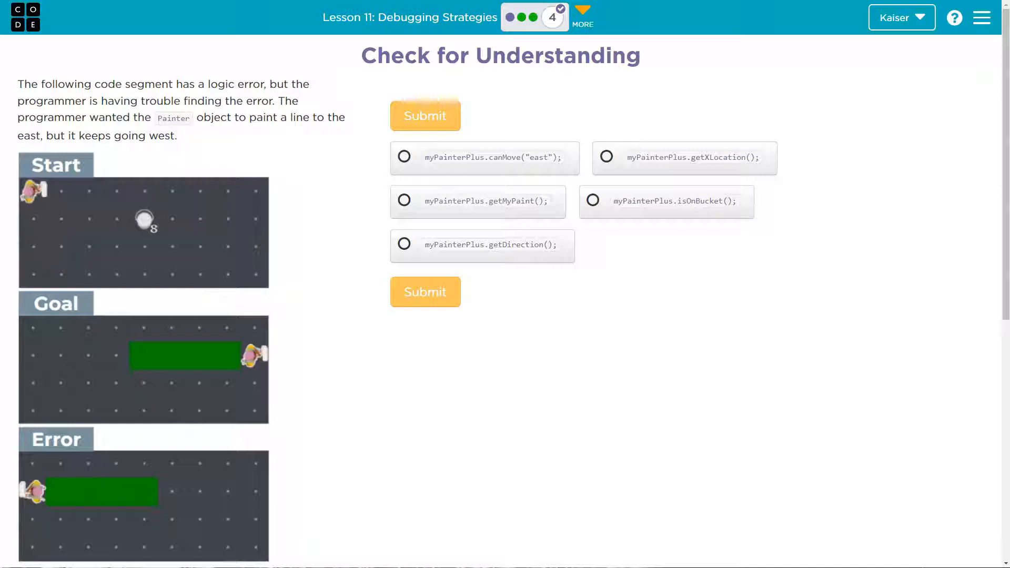
{"action": "mouse_move", "coordinate": [95, 157]}
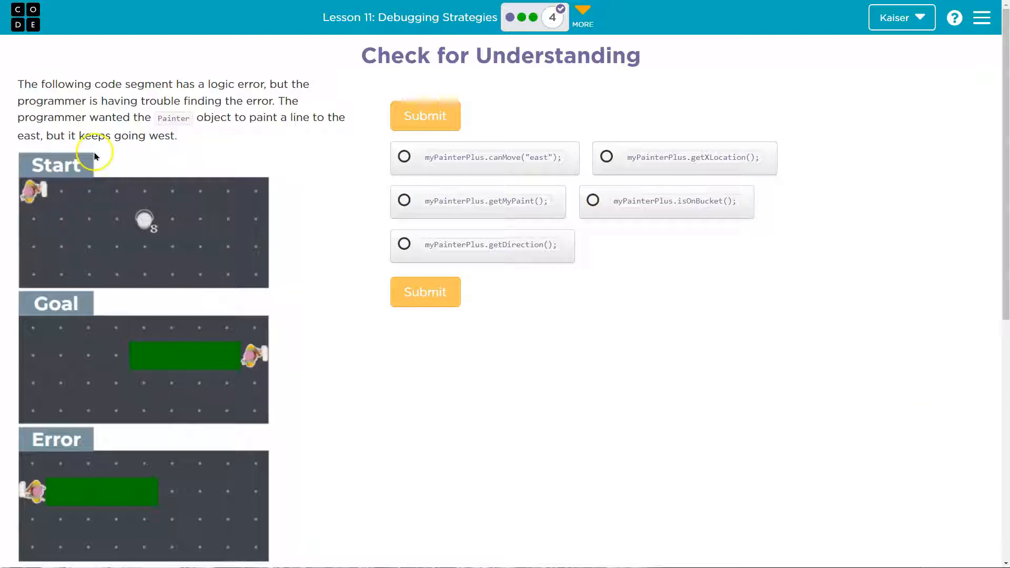
{"action": "mouse_move", "coordinate": [125, 146]}
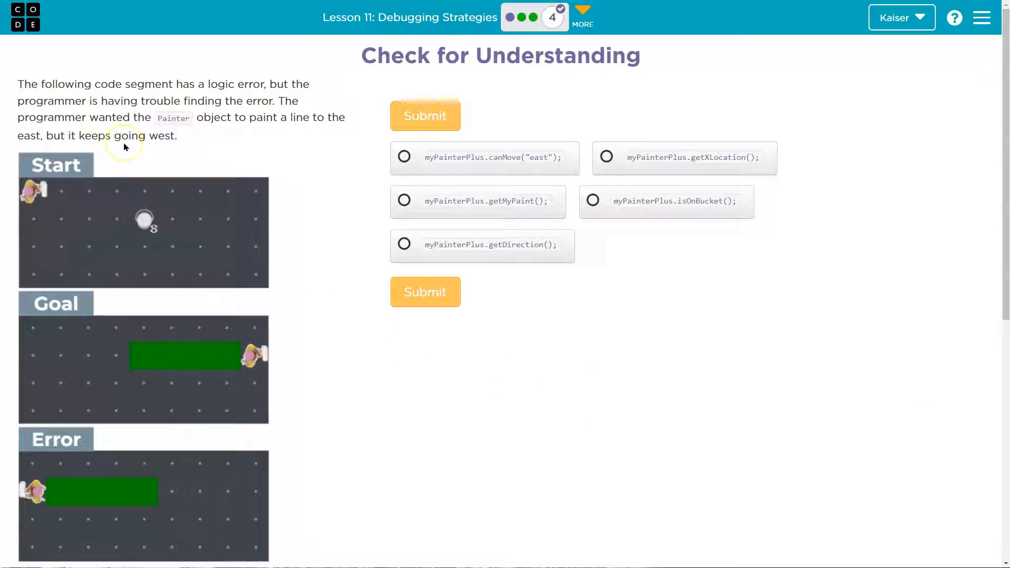
- Scroll up and down through the debugging question to review the code and answer options
{"action": "scroll", "scroll_direction": "down", "scroll_amount": 3}
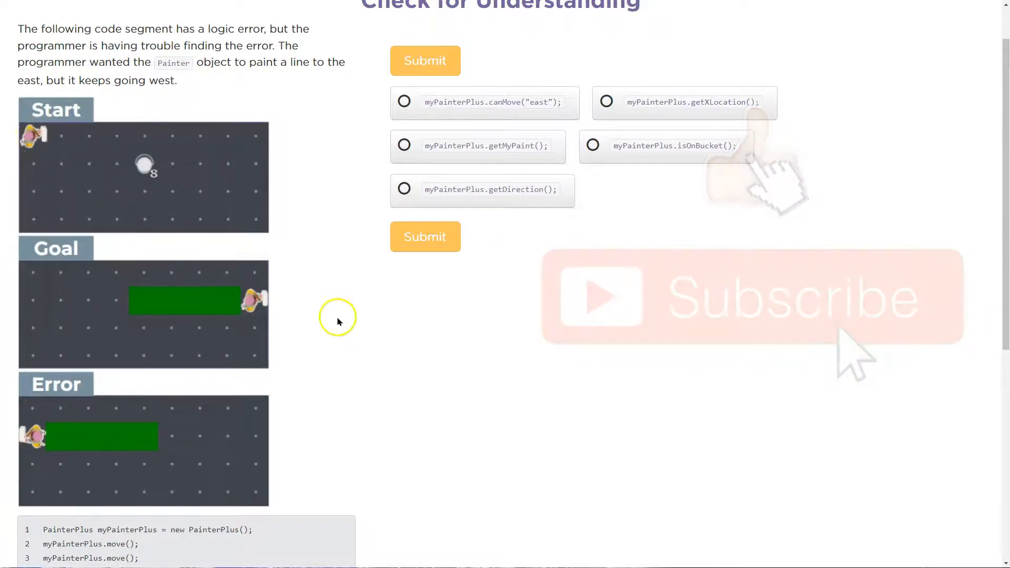
{"action": "scroll", "scroll_direction": "down", "scroll_amount": 3}
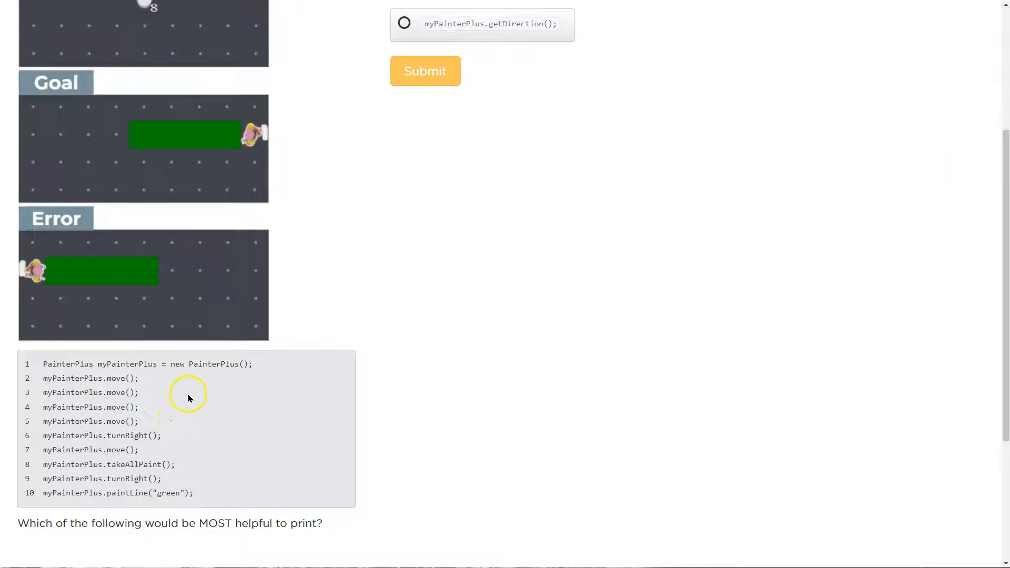
{"action": "mouse_move", "coordinate": [201, 400]}
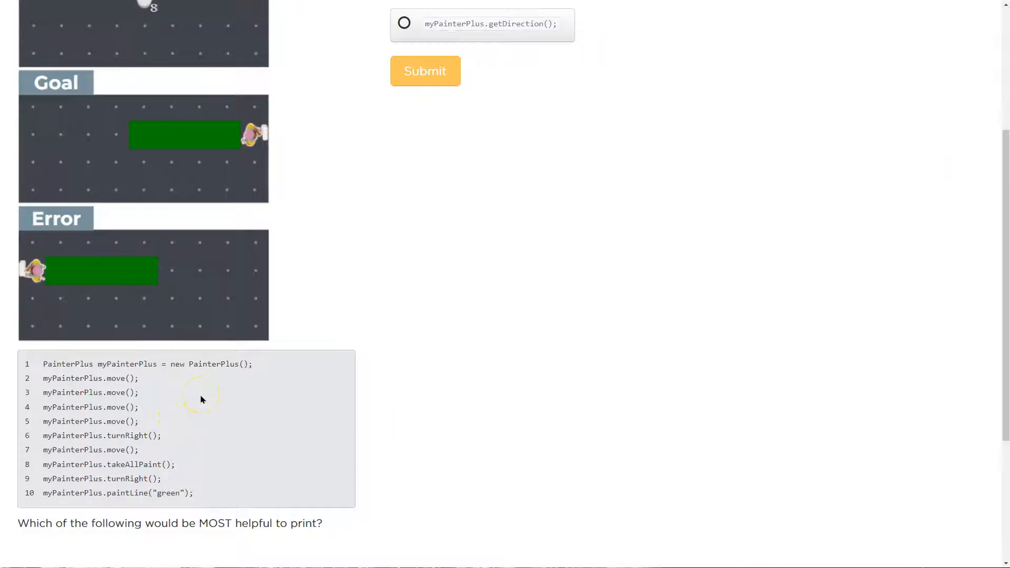
{"action": "scroll", "scroll_direction": "down", "scroll_amount": 3}
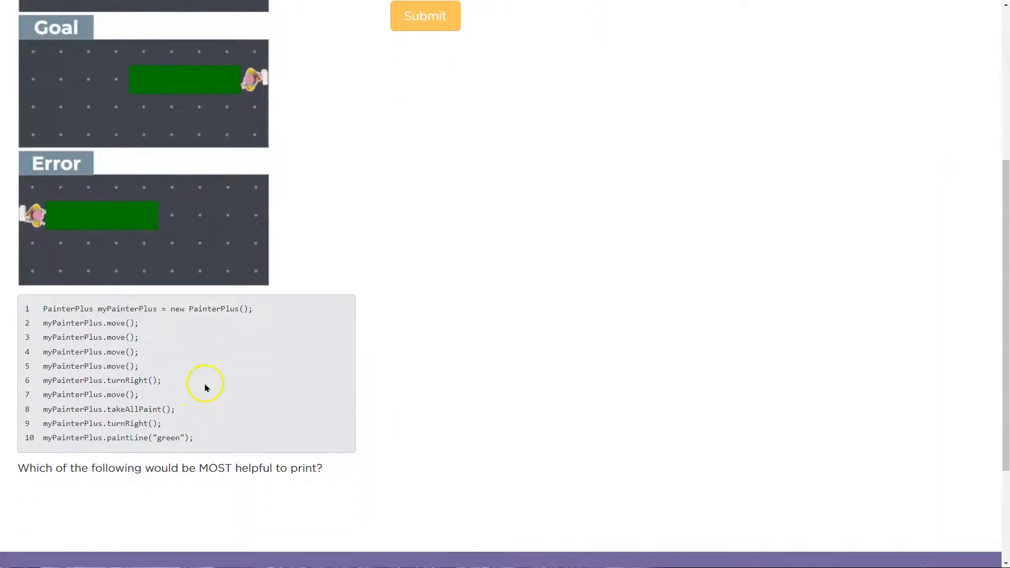
{"action": "mouse_move", "coordinate": [214, 356]}
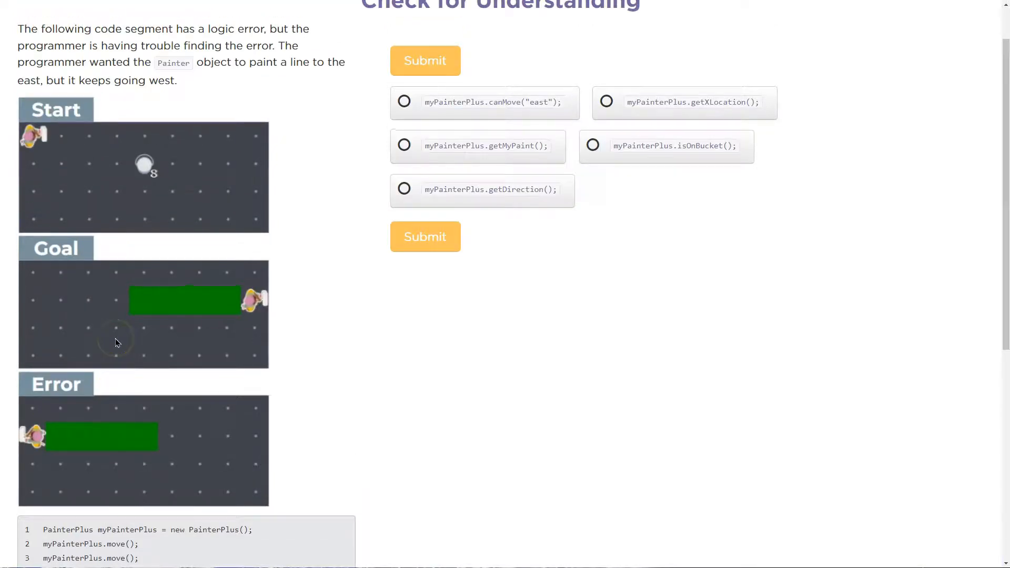
{"action": "scroll", "scroll_direction": "down", "scroll_amount": 3}
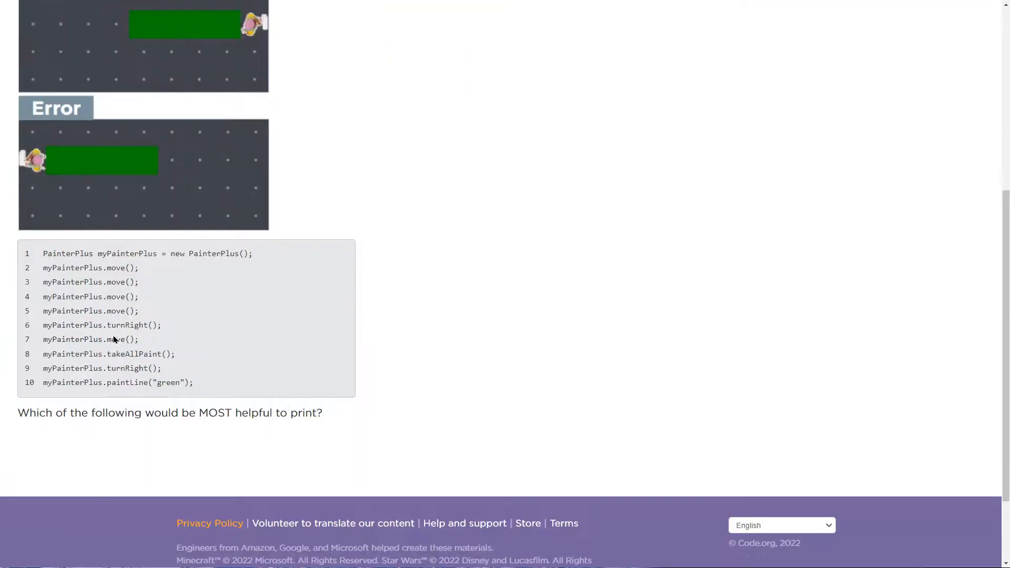
{"action": "scroll", "scroll_direction": "up", "scroll_amount": 3}
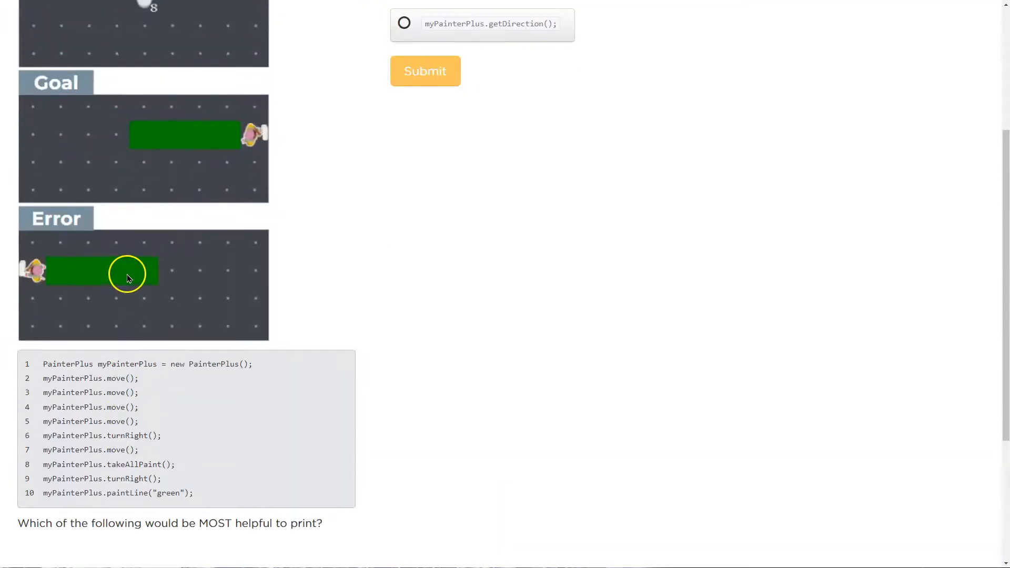
{"action": "scroll", "scroll_direction": "up", "scroll_amount": 3}
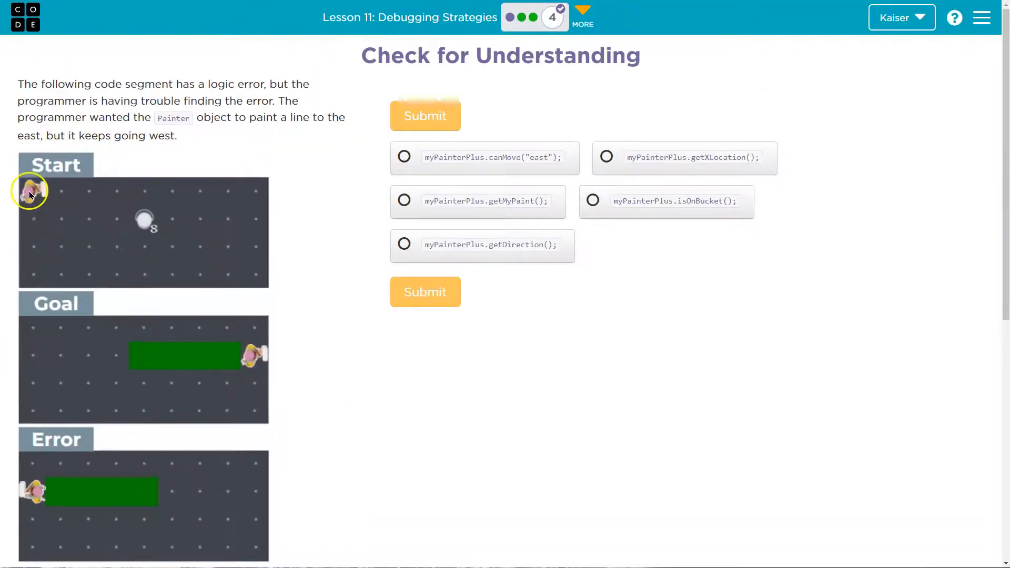
{"action": "scroll", "scroll_direction": "down", "scroll_amount": 3}
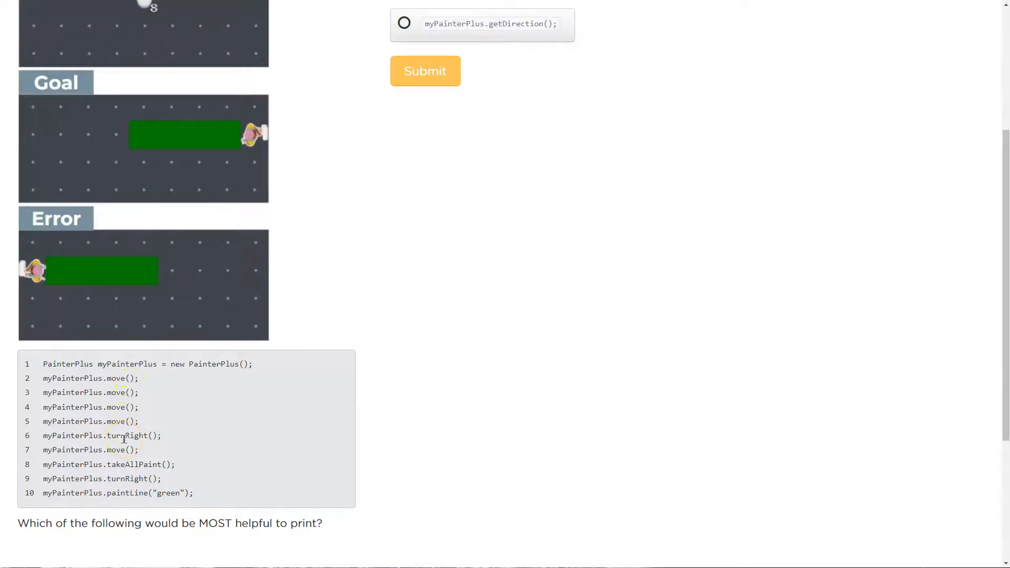
{"action": "scroll", "scroll_direction": "up", "scroll_amount": 3}
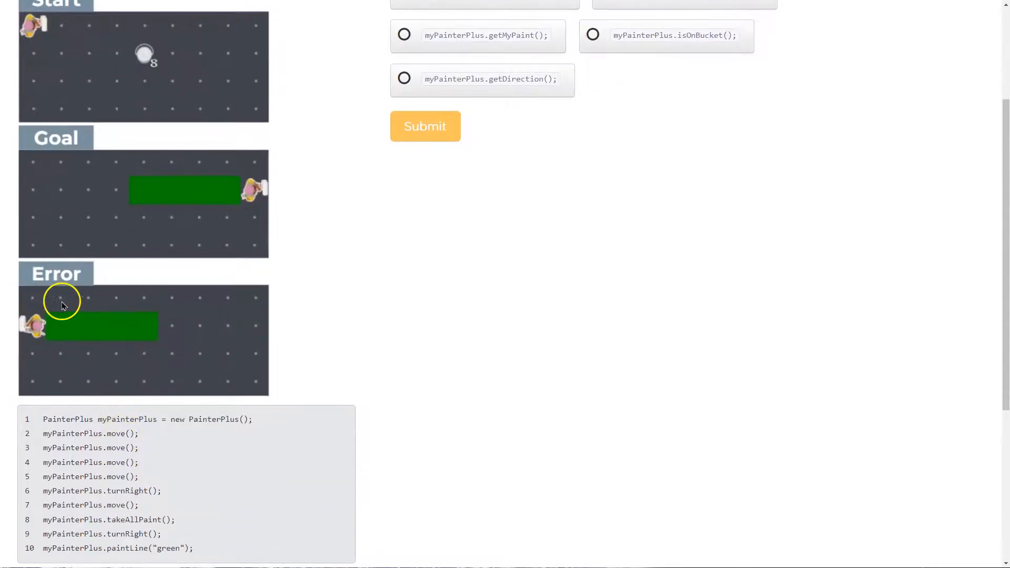
{"action": "mouse_move", "coordinate": [143, 301]}
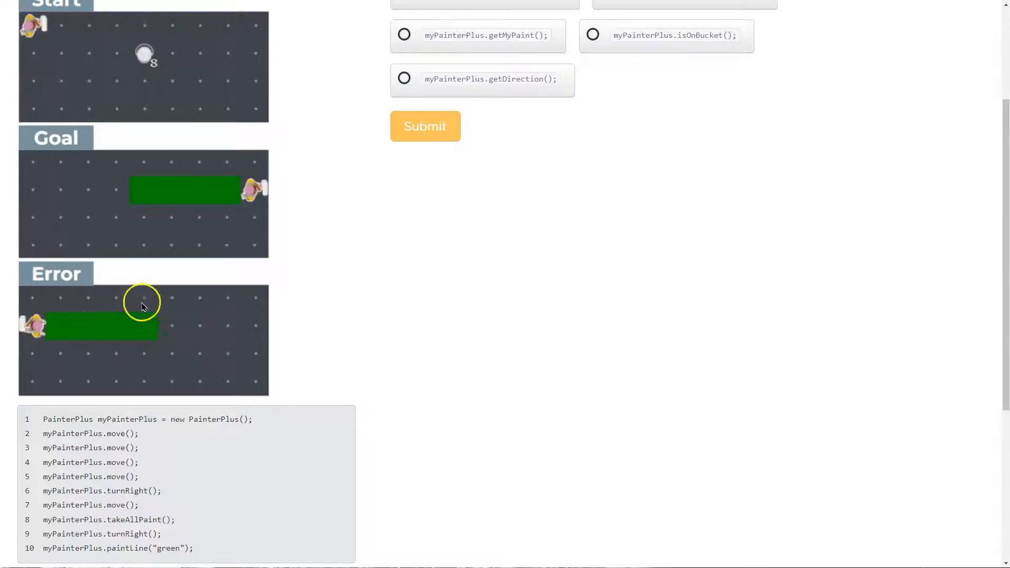
{"action": "mouse_move", "coordinate": [182, 282]}
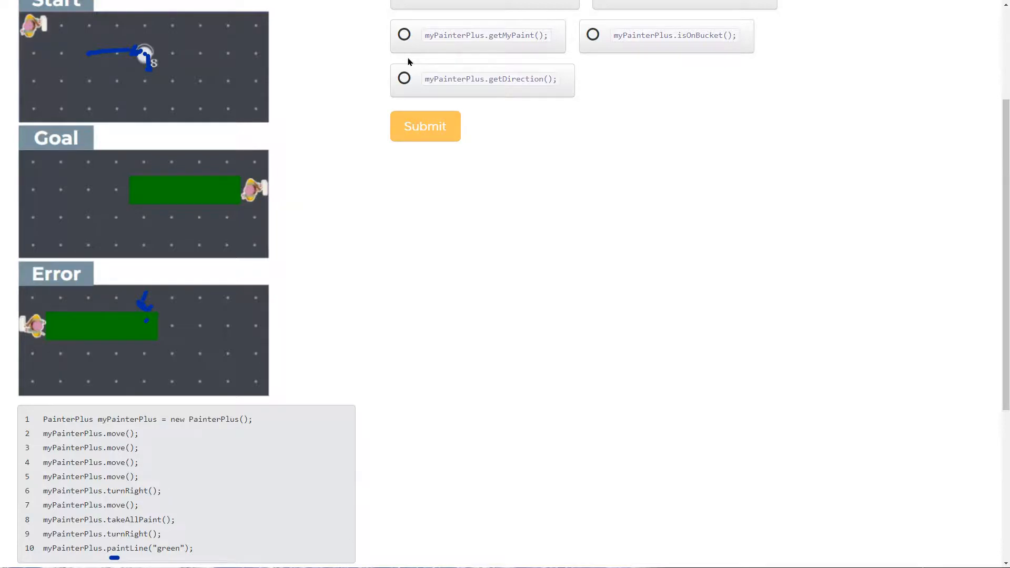
{"action": "scroll", "scroll_direction": "up", "scroll_amount": 3}
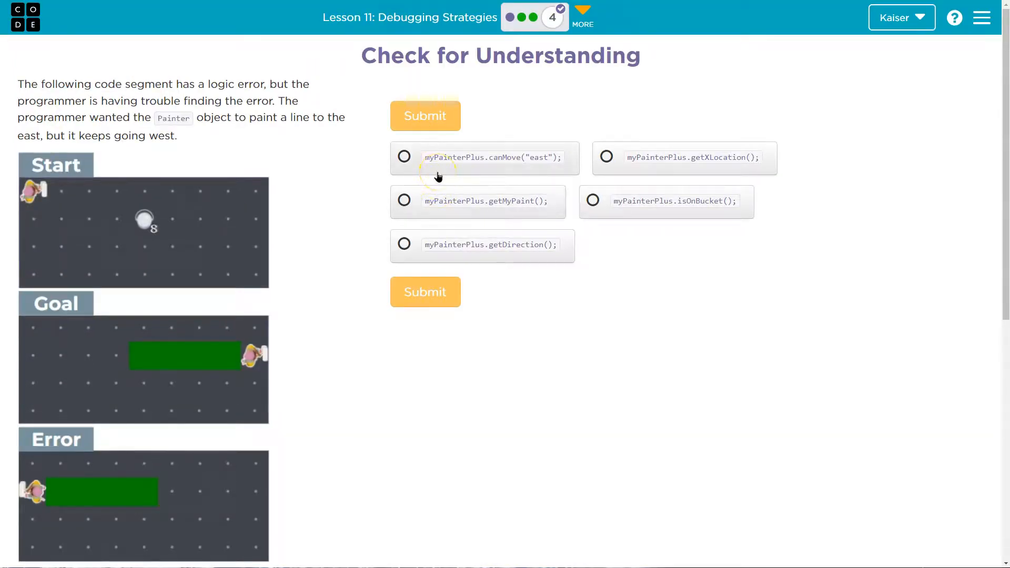
{"action": "scroll", "scroll_direction": "down", "scroll_amount": 3}
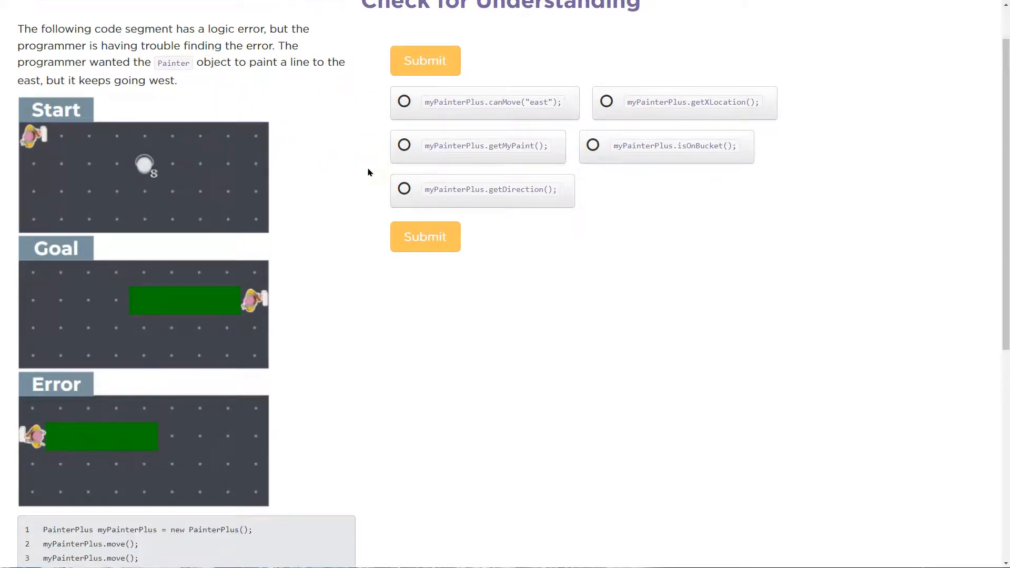
{"action": "scroll", "scroll_direction": "down", "scroll_amount": 3}
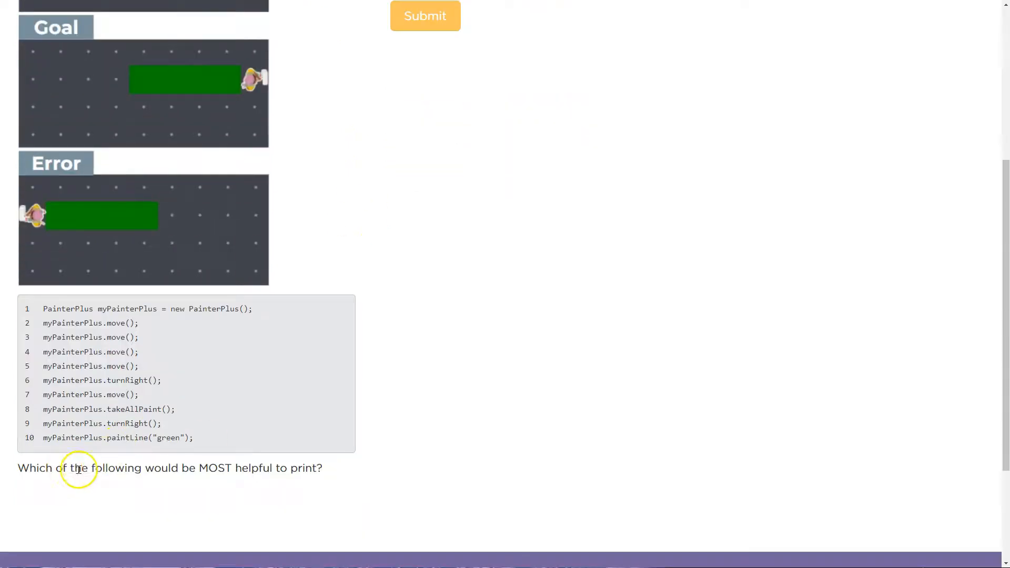
{"action": "scroll", "scroll_direction": "down", "scroll_amount": 3}
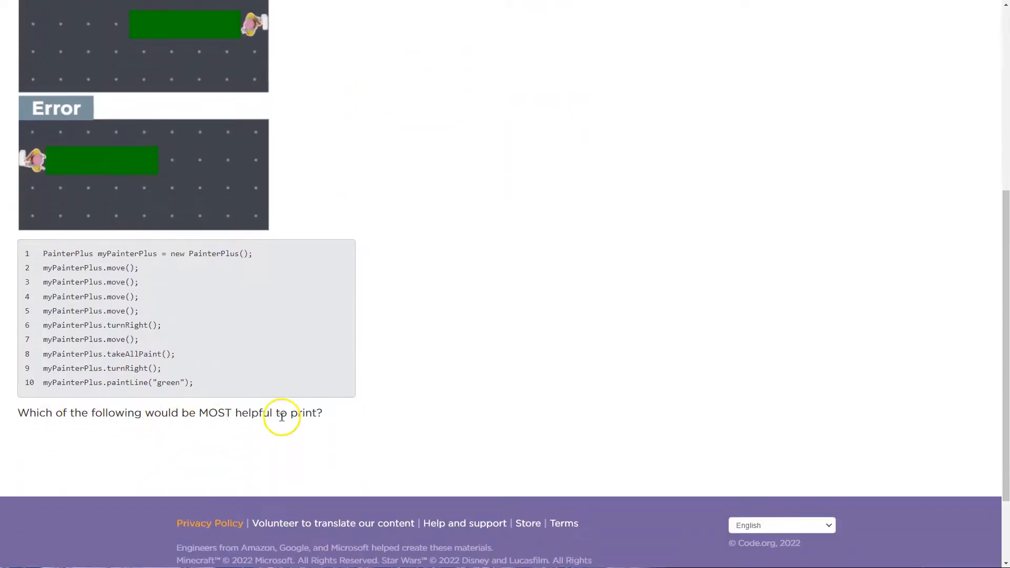
{"action": "scroll", "scroll_direction": "up", "scroll_amount": 3}
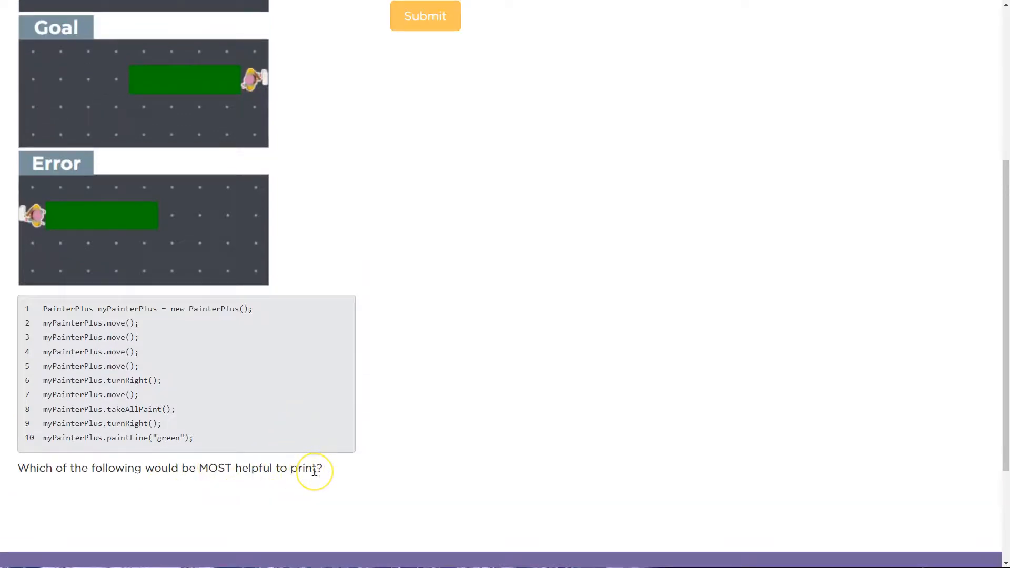
{"action": "scroll", "scroll_direction": "up", "scroll_amount": 3}
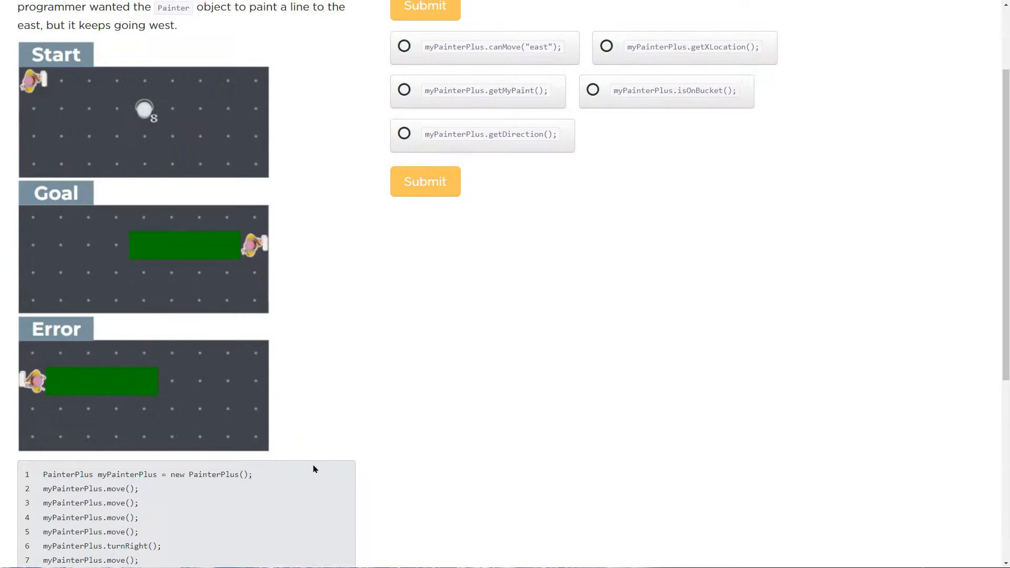
{"action": "scroll", "scroll_direction": "up", "scroll_amount": 3}
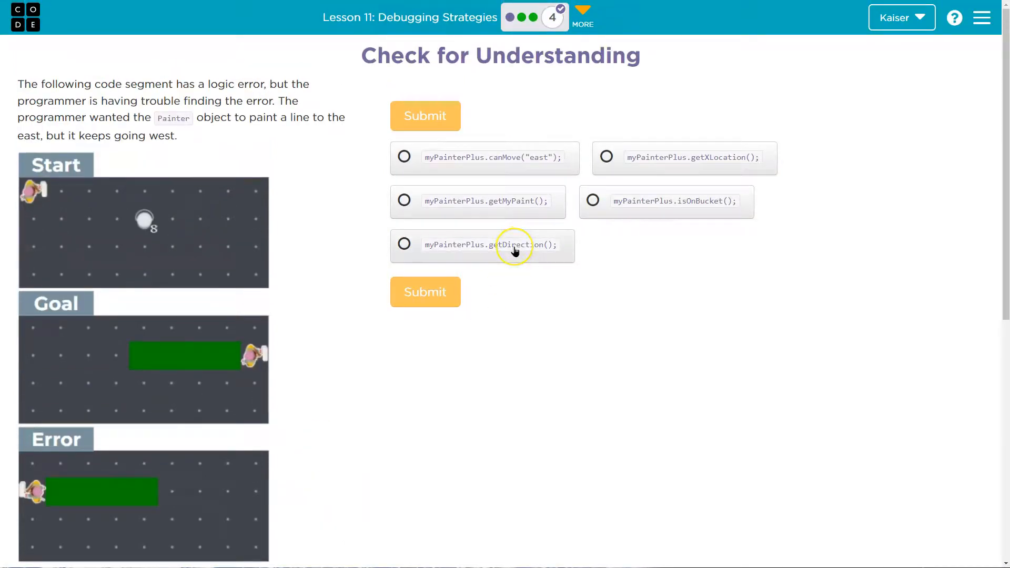
{"action": "mouse_move", "coordinate": [514, 250]}
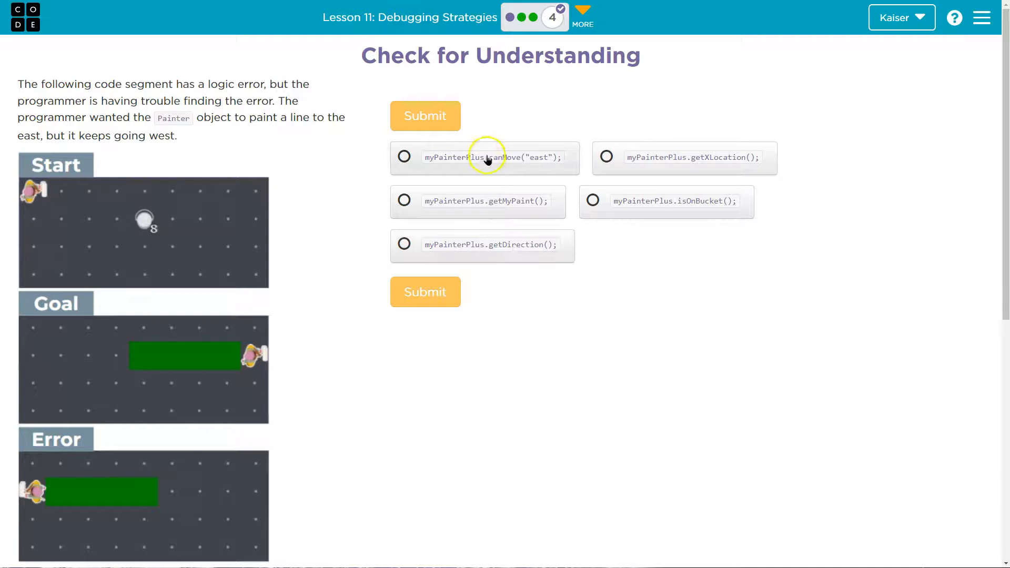
{"action": "mouse_move", "coordinate": [512, 160]}
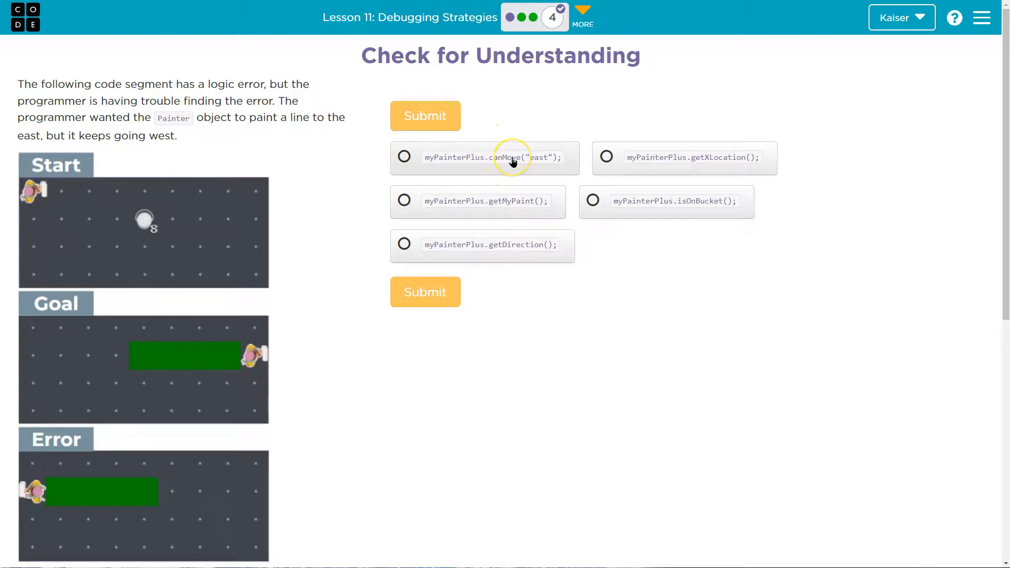
{"action": "mouse_move", "coordinate": [513, 161]}
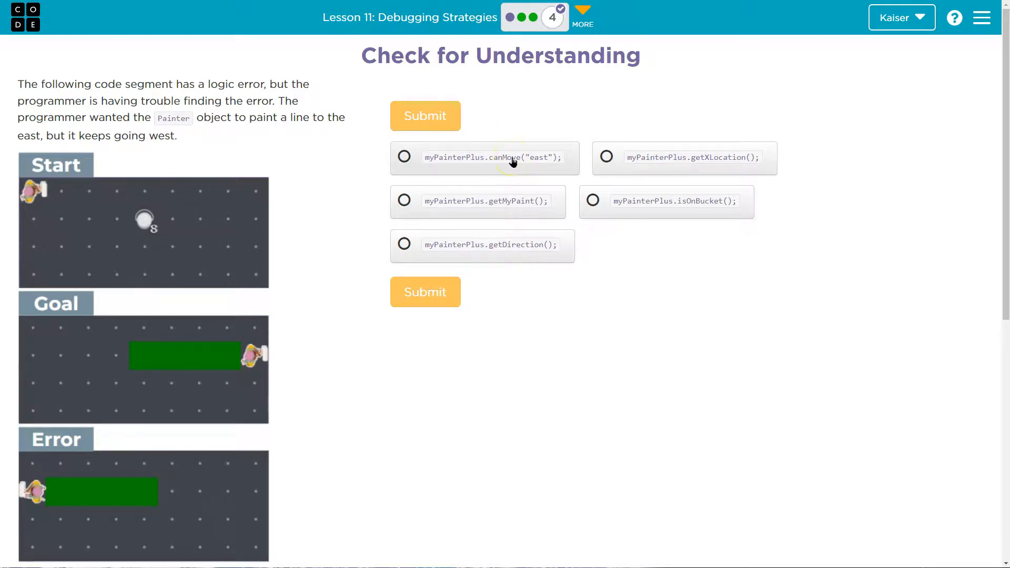
{"action": "mouse_move", "coordinate": [154, 223]}
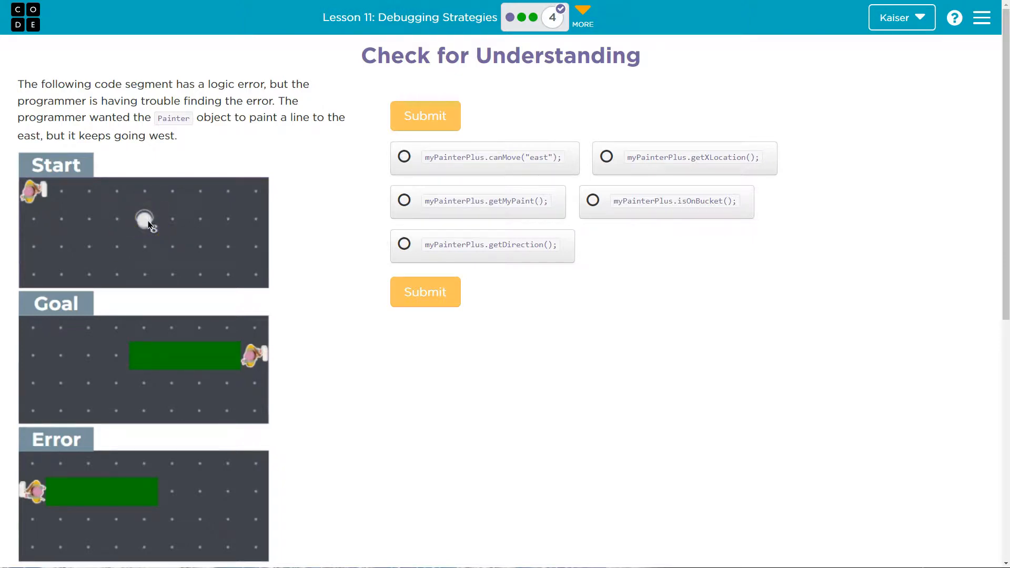
{"action": "mouse_move", "coordinate": [144, 278]}
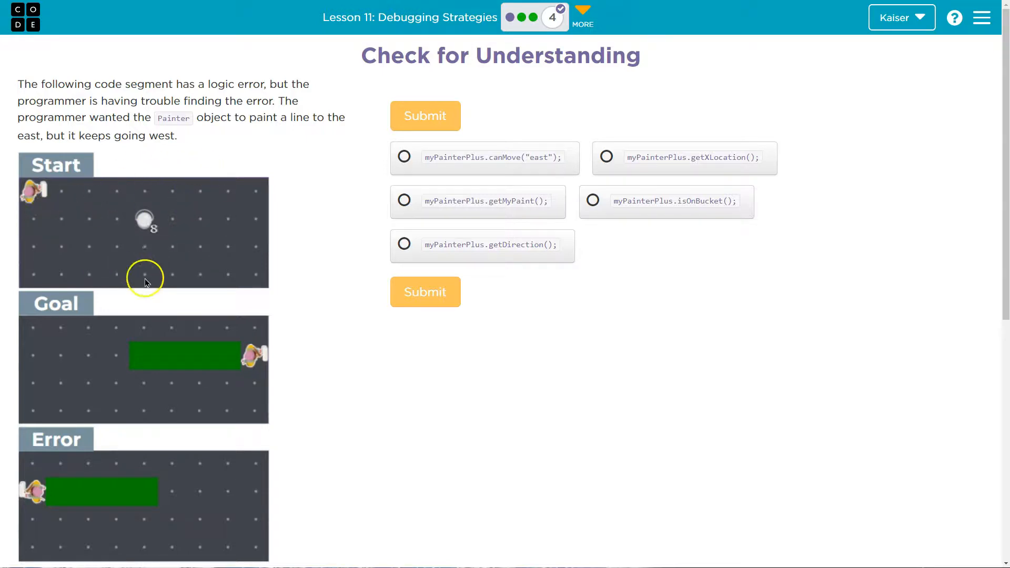
{"action": "mouse_move", "coordinate": [242, 210]}
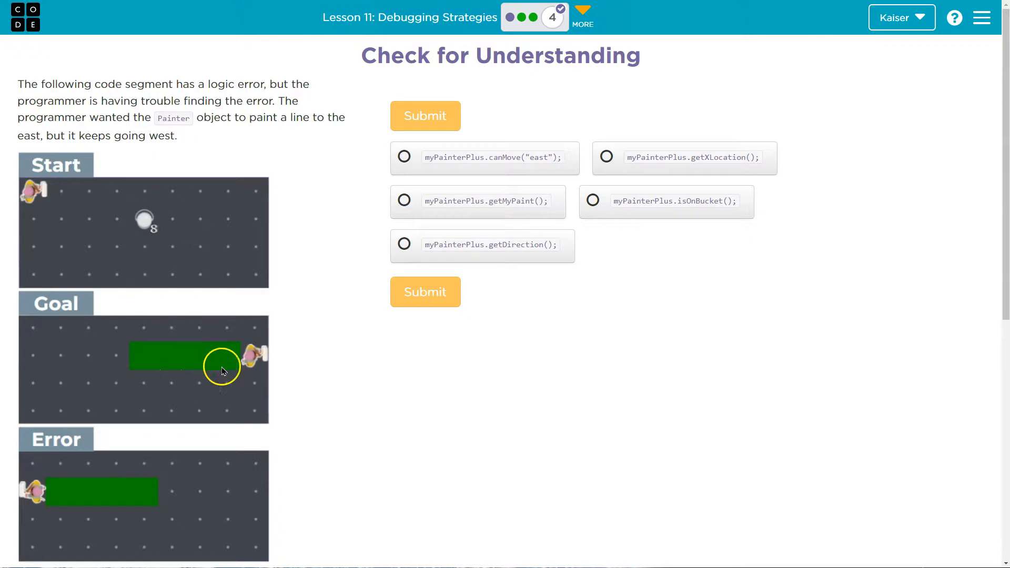
{"action": "mouse_move", "coordinate": [637, 169]}
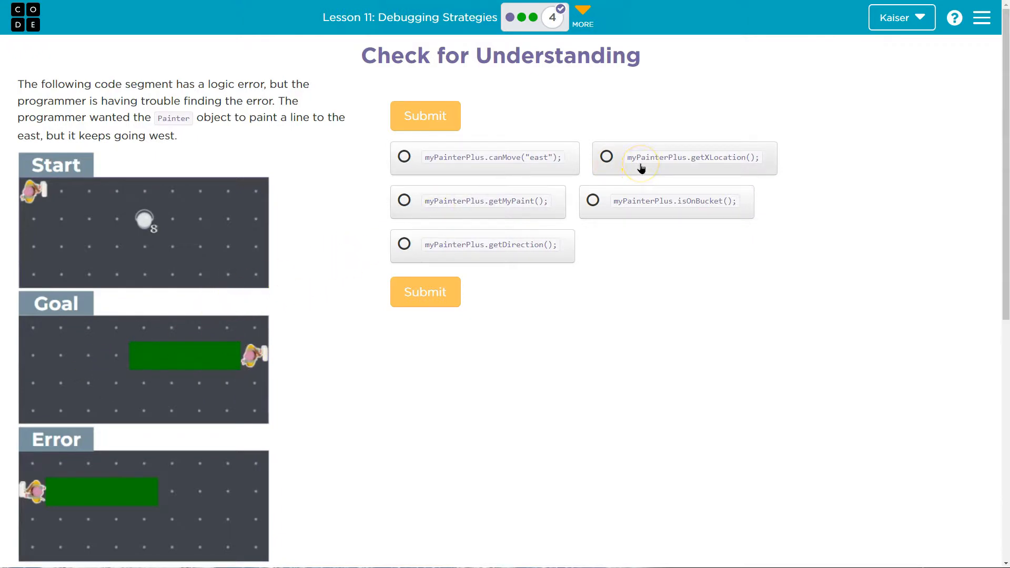
{"action": "mouse_move", "coordinate": [489, 210]}
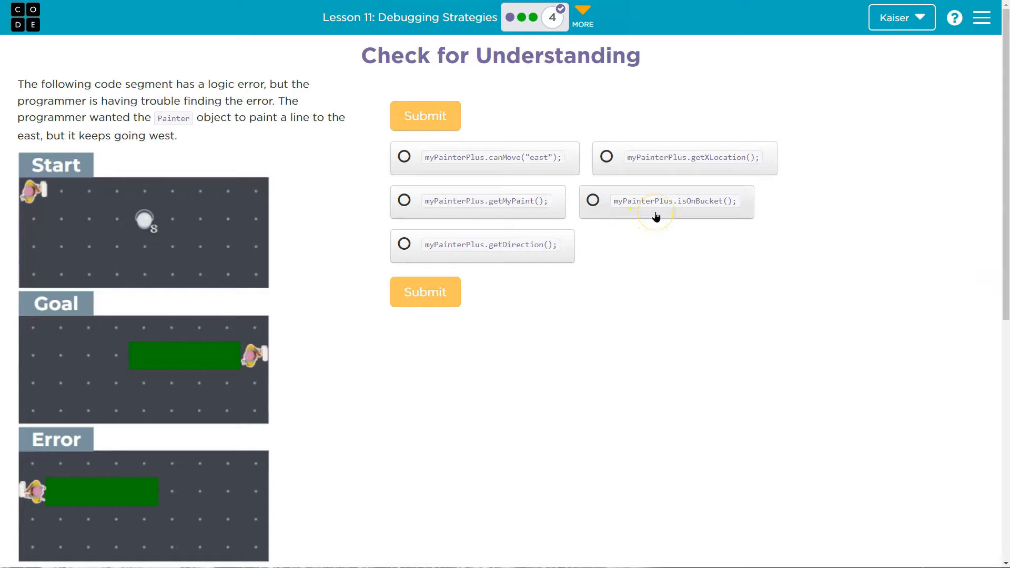
{"action": "mouse_move", "coordinate": [151, 353]}
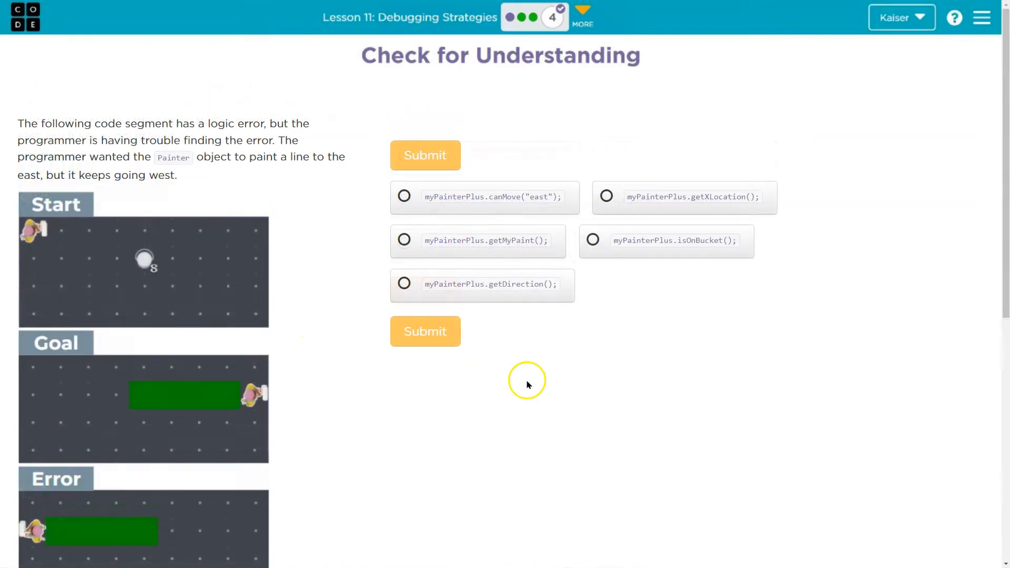
{"action": "mouse_move", "coordinate": [514, 293]}
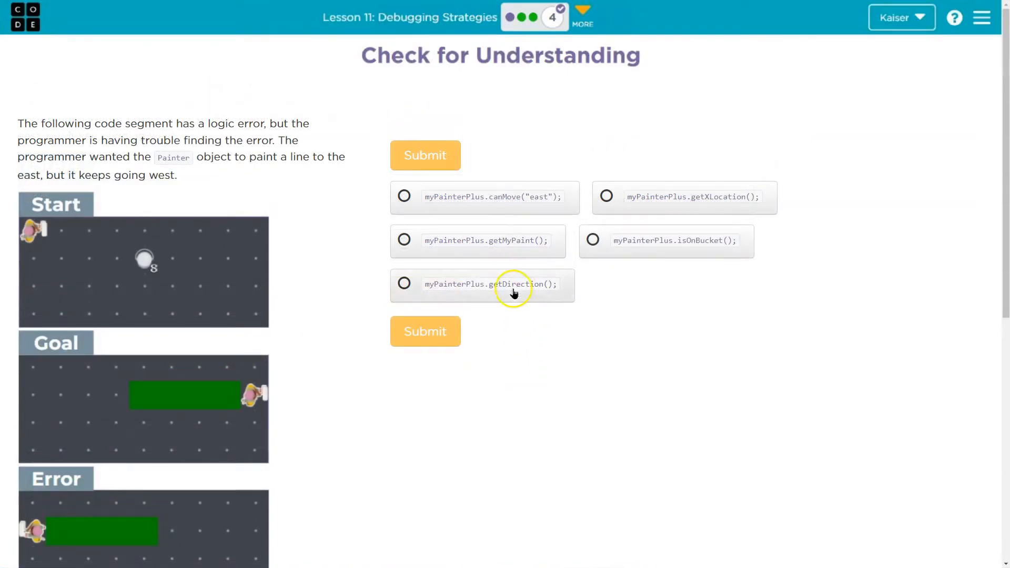
- Select myPainterPlus.getDirection(); and submit it, bringing up the Correct confirmation
{"action": "scroll", "scroll_direction": "down", "scroll_amount": 3}
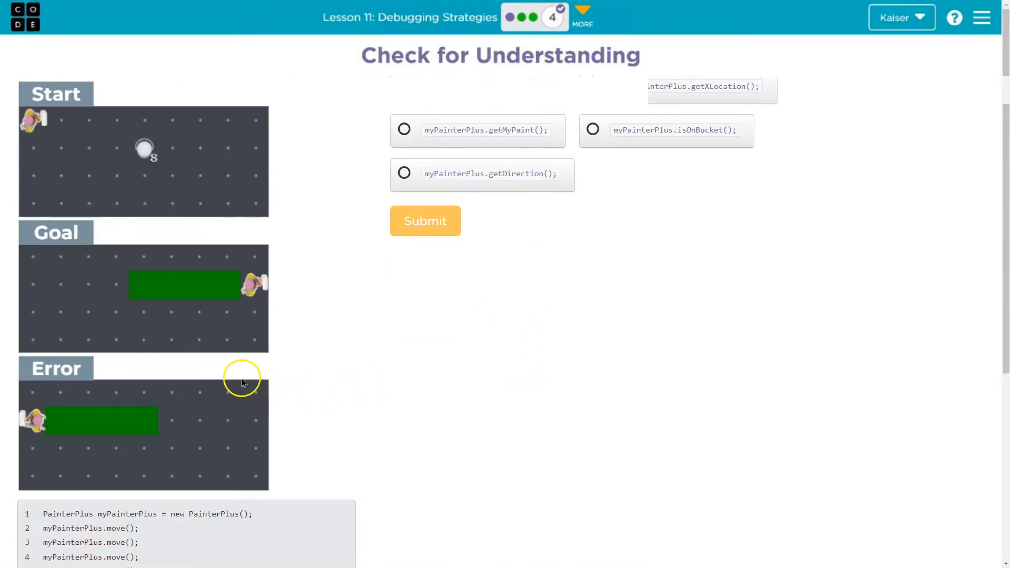
{"action": "scroll", "scroll_direction": "down", "scroll_amount": 3}
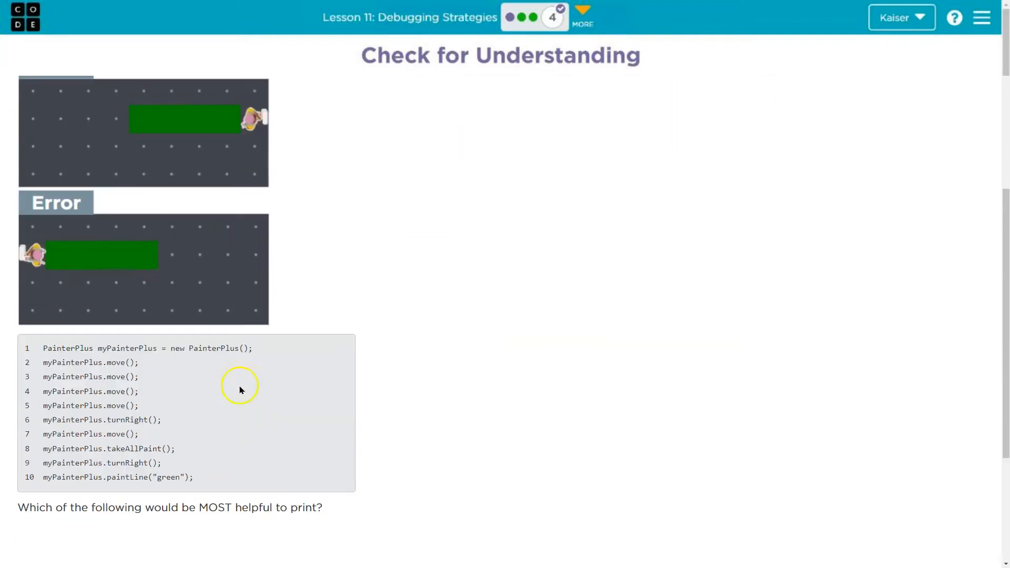
{"action": "mouse_move", "coordinate": [168, 473]}
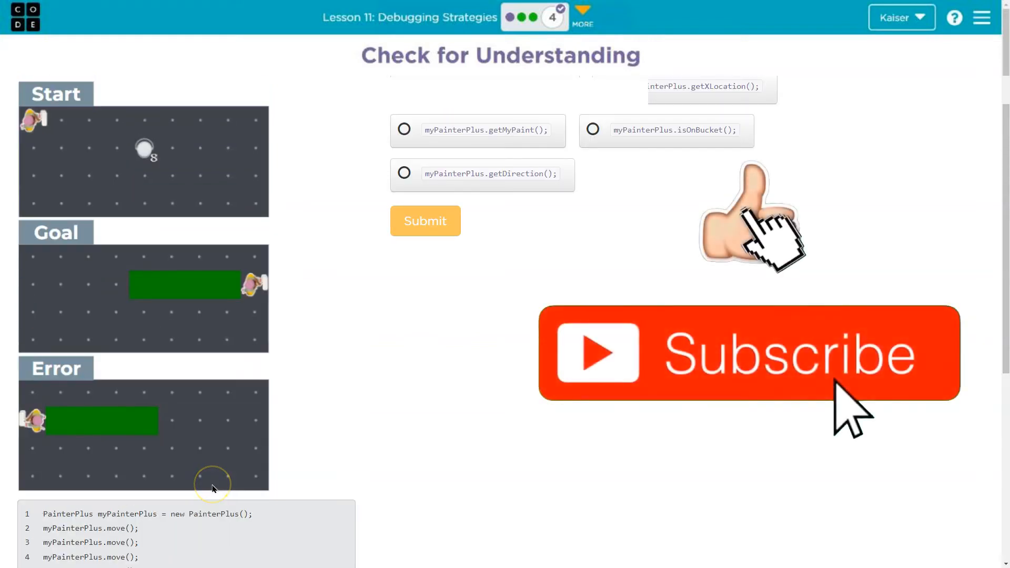
{"action": "scroll", "scroll_direction": "up", "scroll_amount": 3}
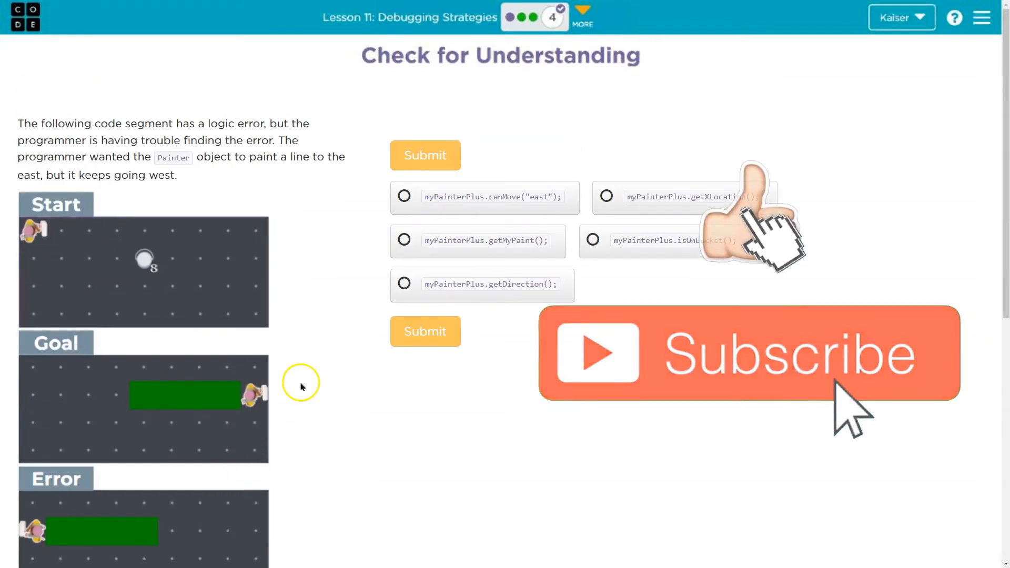
{"action": "left_click", "coordinate": [404, 284]}
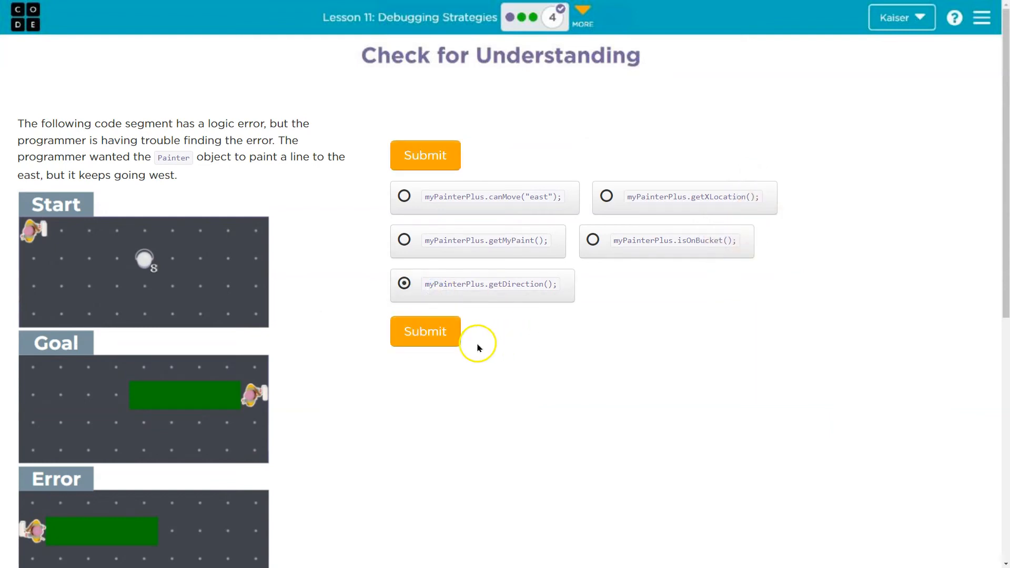
{"action": "left_click", "coordinate": [424, 331]}
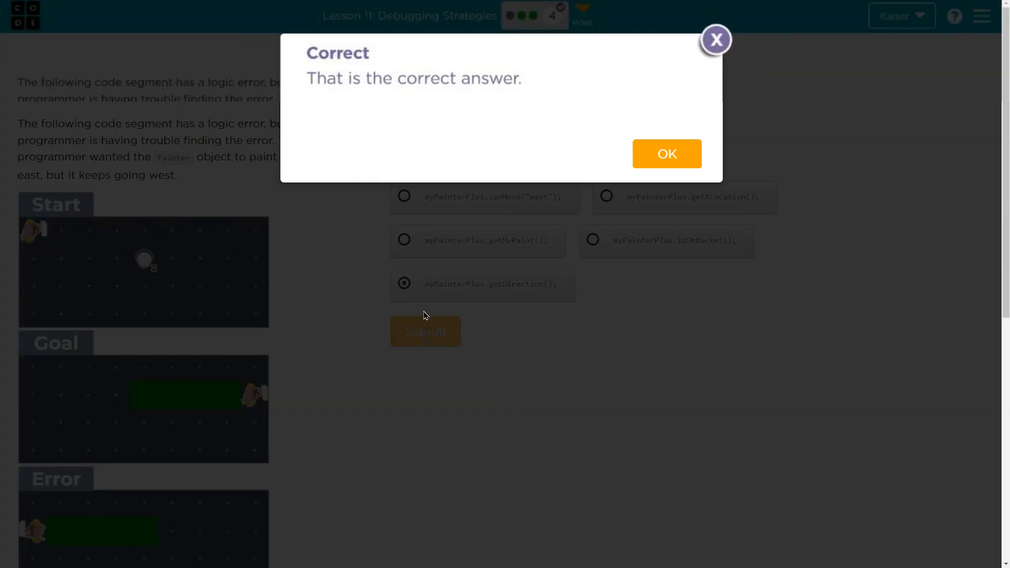
{"action": "mouse_move", "coordinate": [422, 306]}
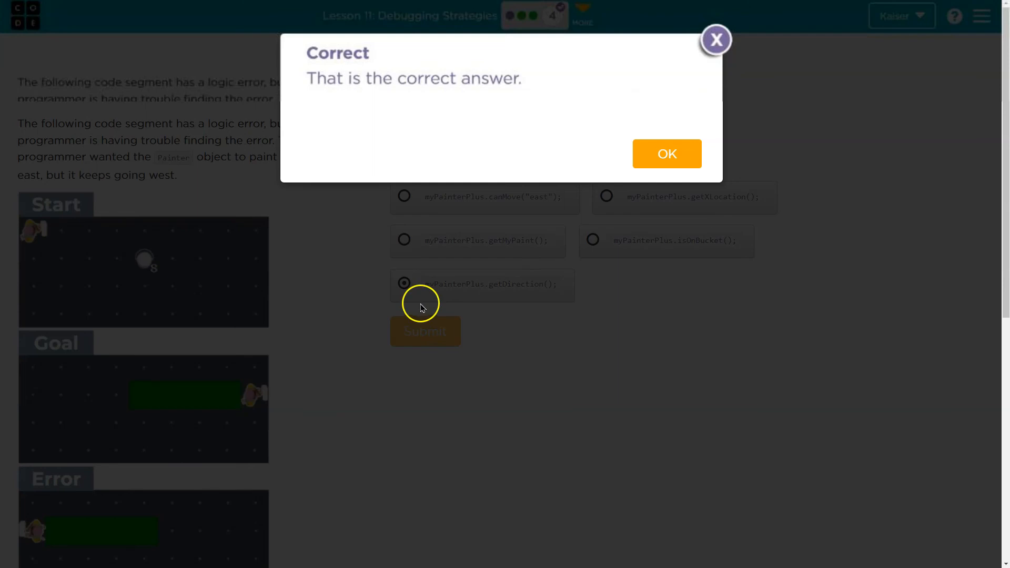